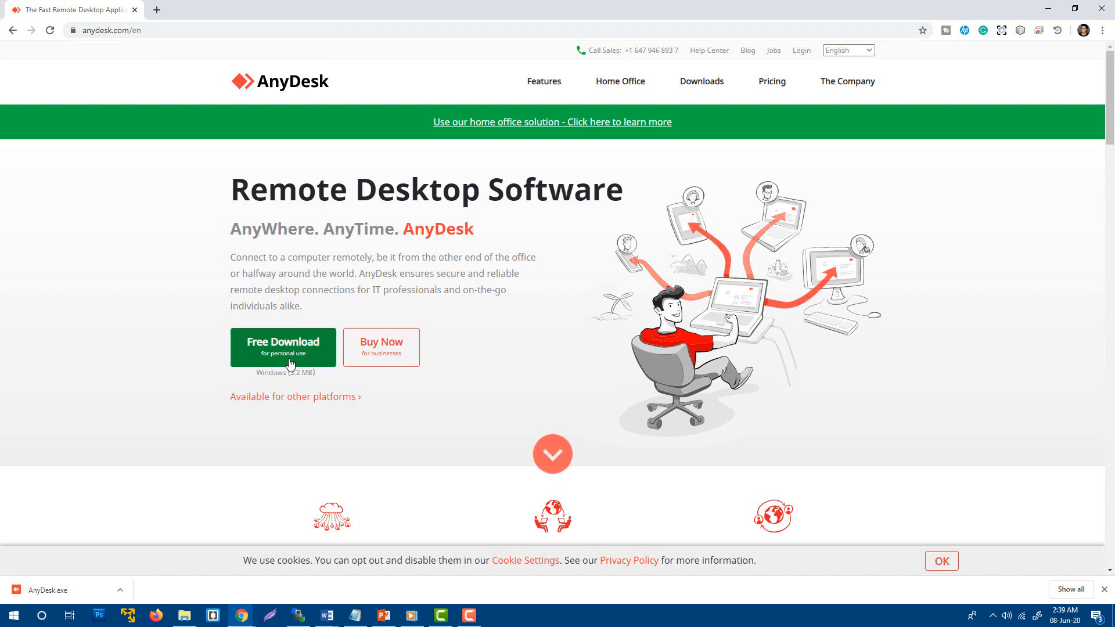
- Start the free personal AnyDesk download for Windows from anydesk.com
click(283, 347)
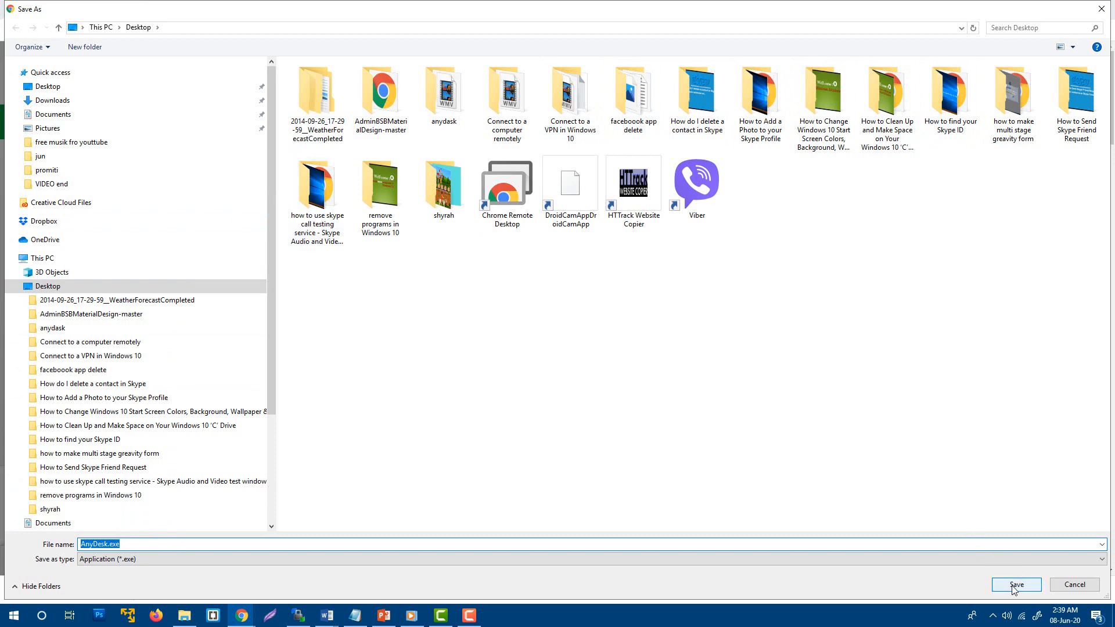
- Save AnyDesk.exe to the Desktop and show the finished download's options
click(1016, 584)
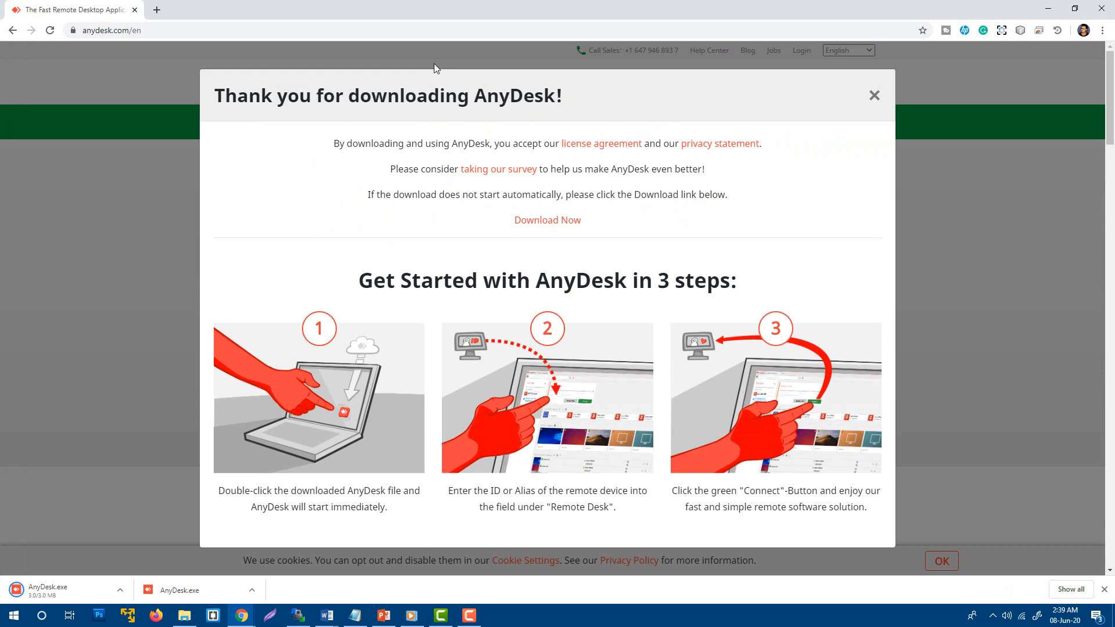
mouse_move(202, 472)
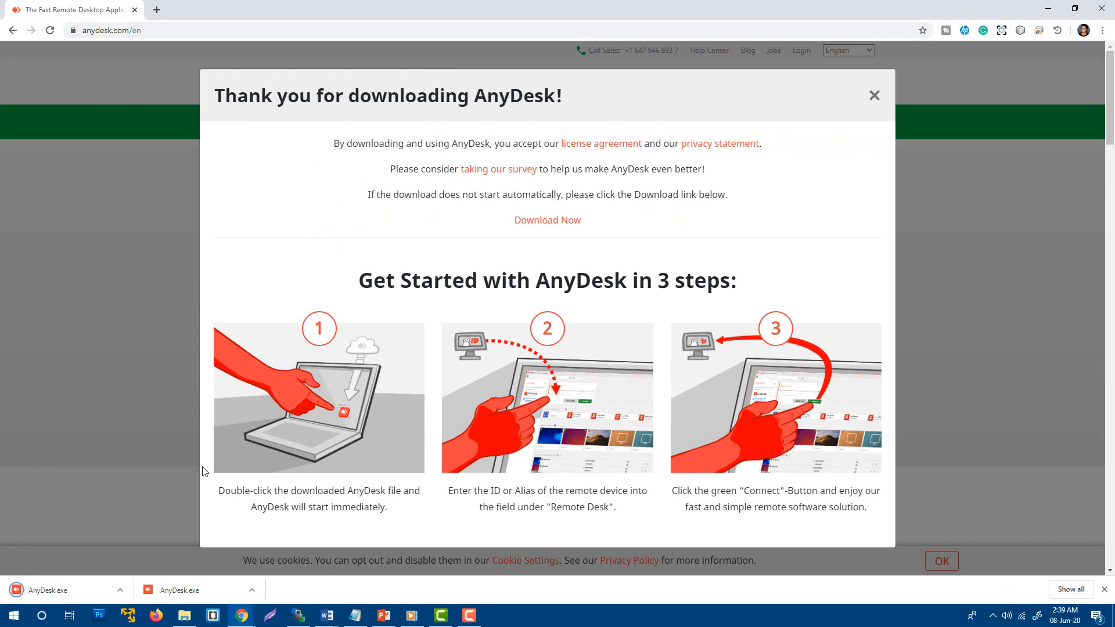
click(119, 590)
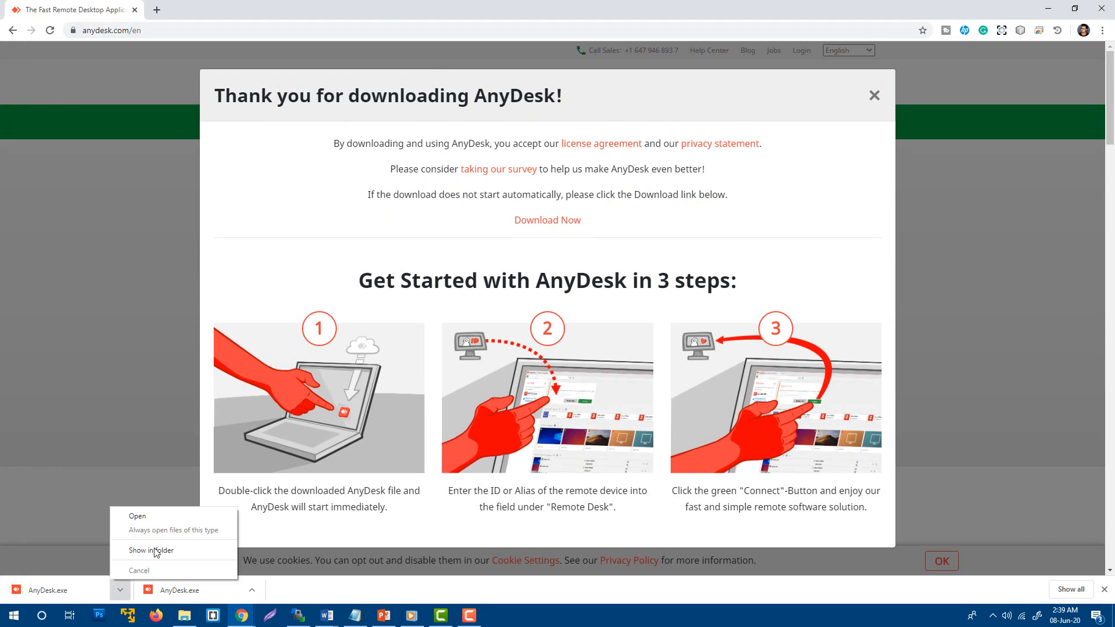
mouse_move(150, 550)
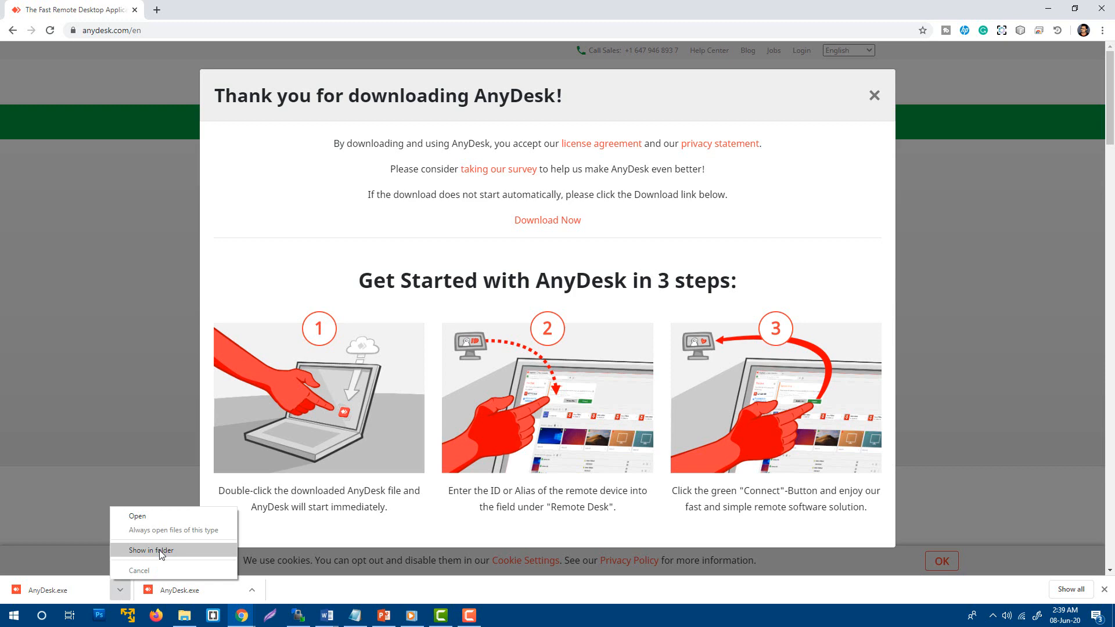
- Reveal AnyDesk.exe in the Desktop folder and launch the installer
click(150, 550)
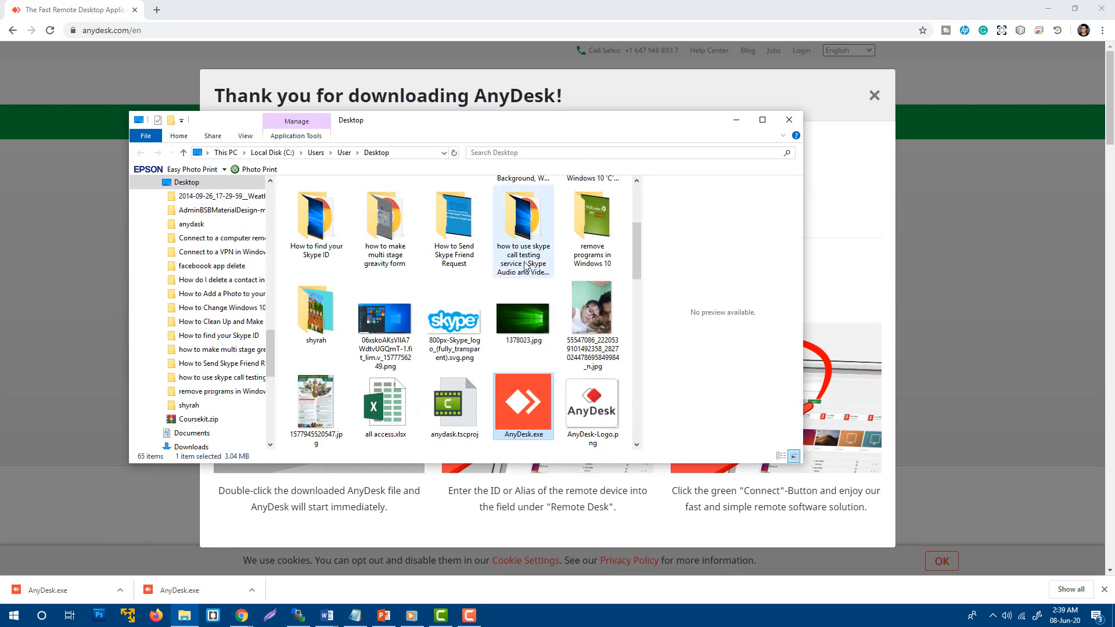
mouse_move(523, 412)
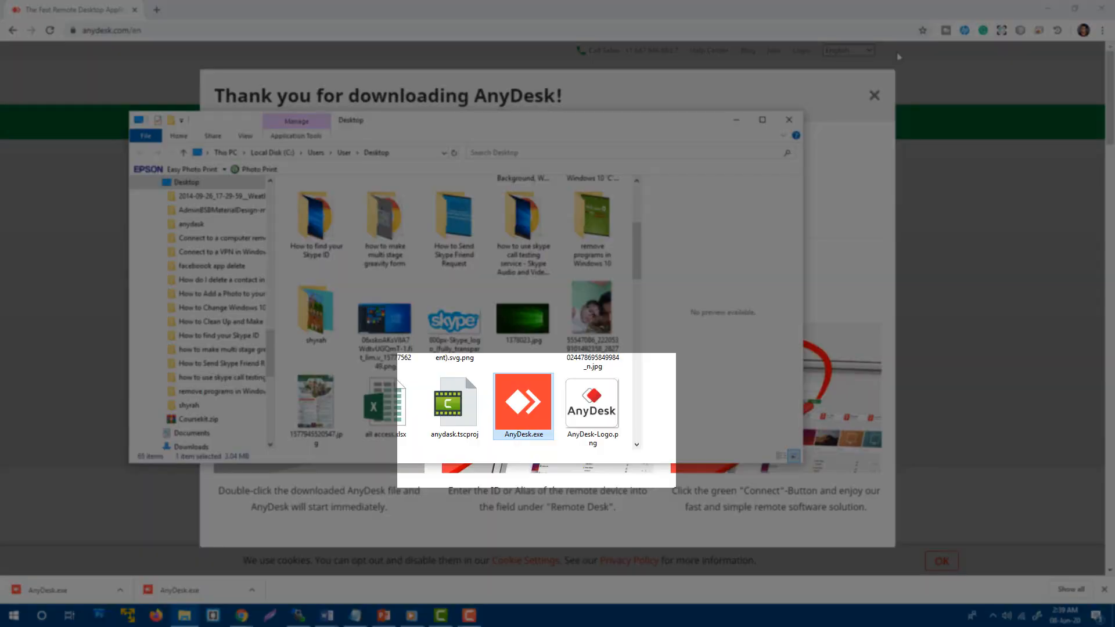
mouse_move(521, 406)
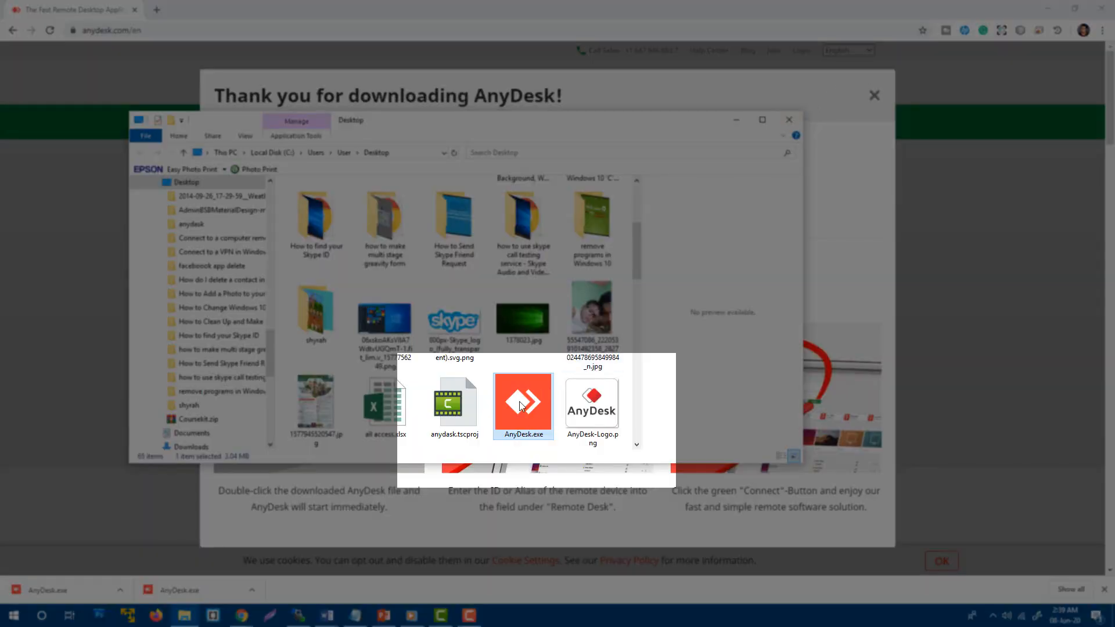
double_click(523, 405)
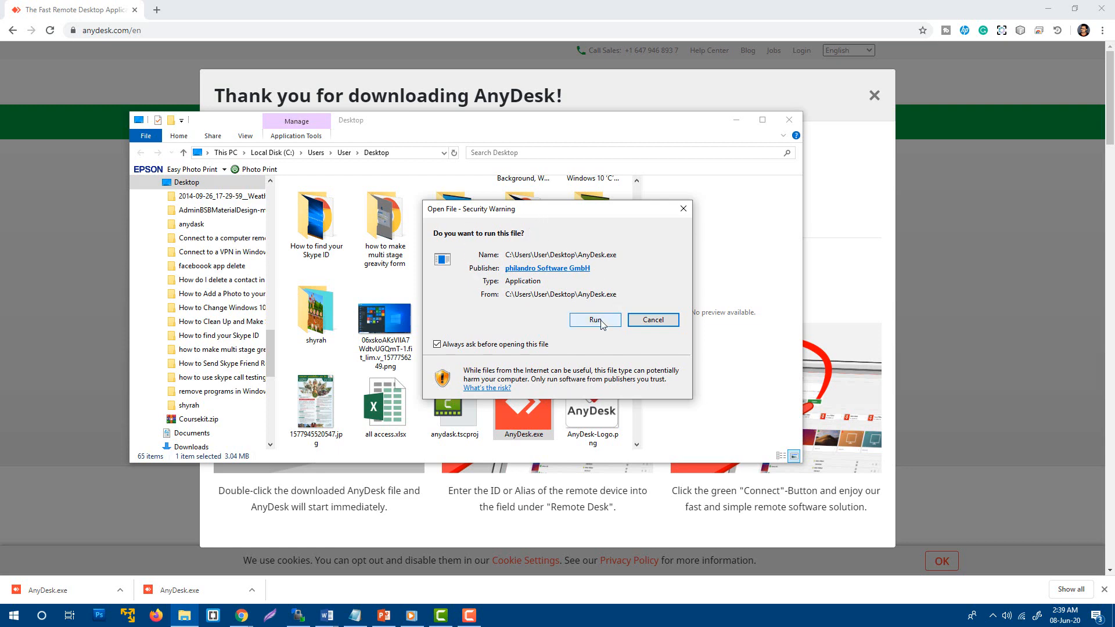
- Run AnyDesk.exe from the security warning so This Desk's ID is shown
click(594, 321)
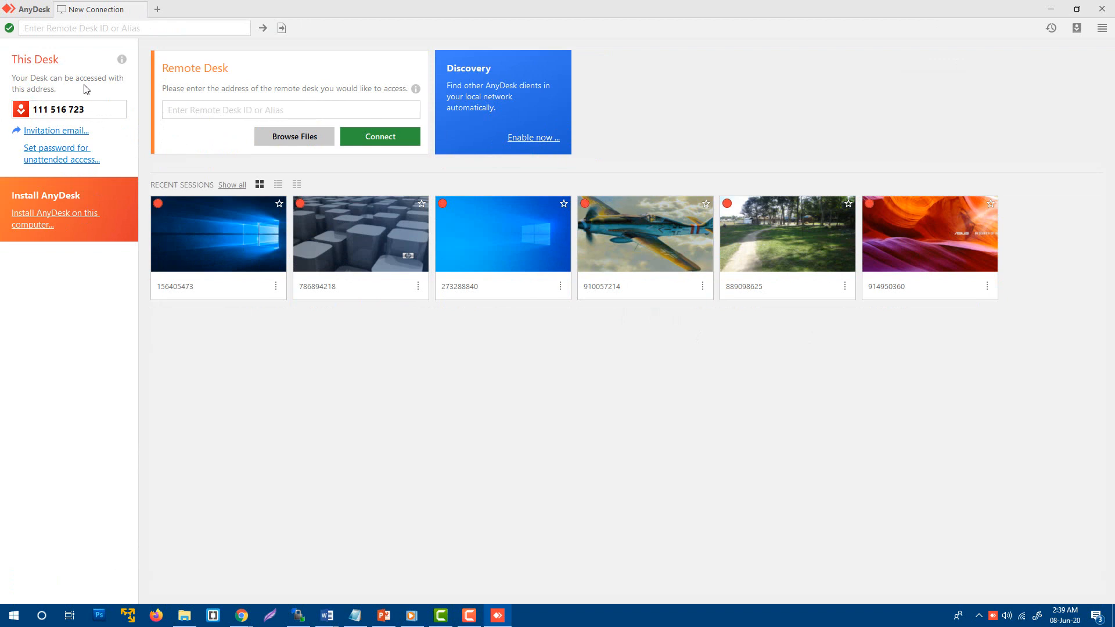
mouse_move(74, 121)
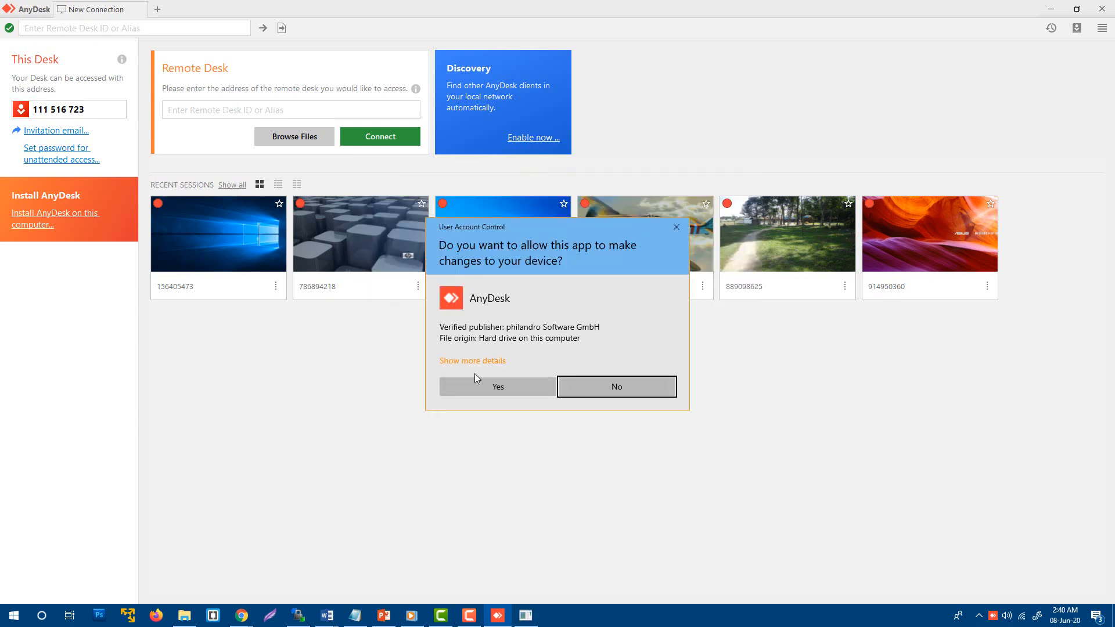
- Allow AnyDesk to make changes to the device via User Account Control
click(497, 386)
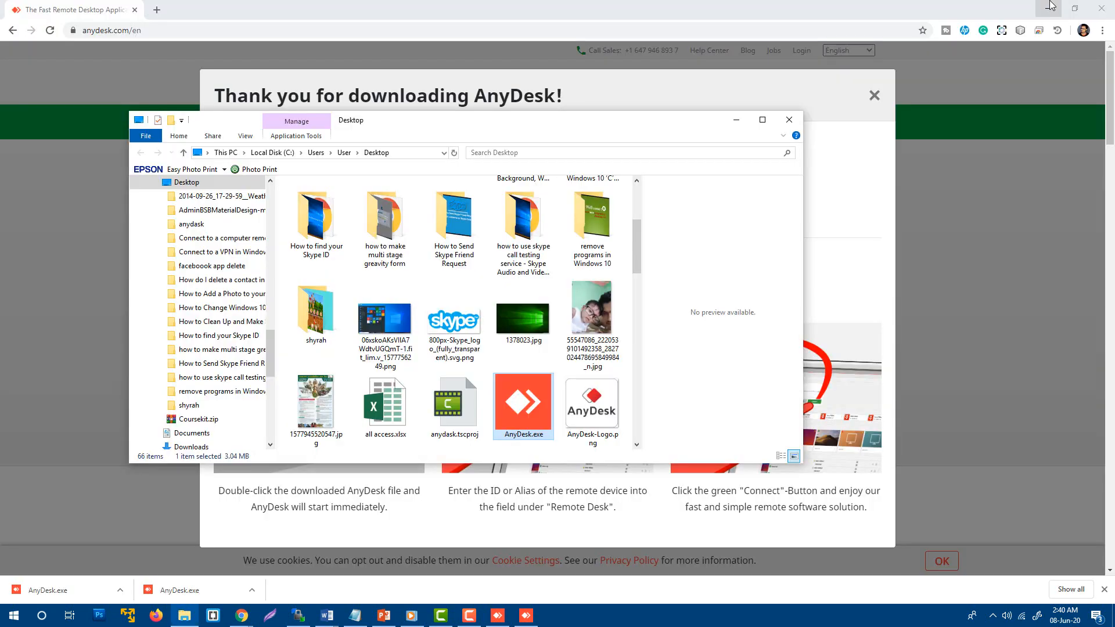
mouse_move(661, 85)
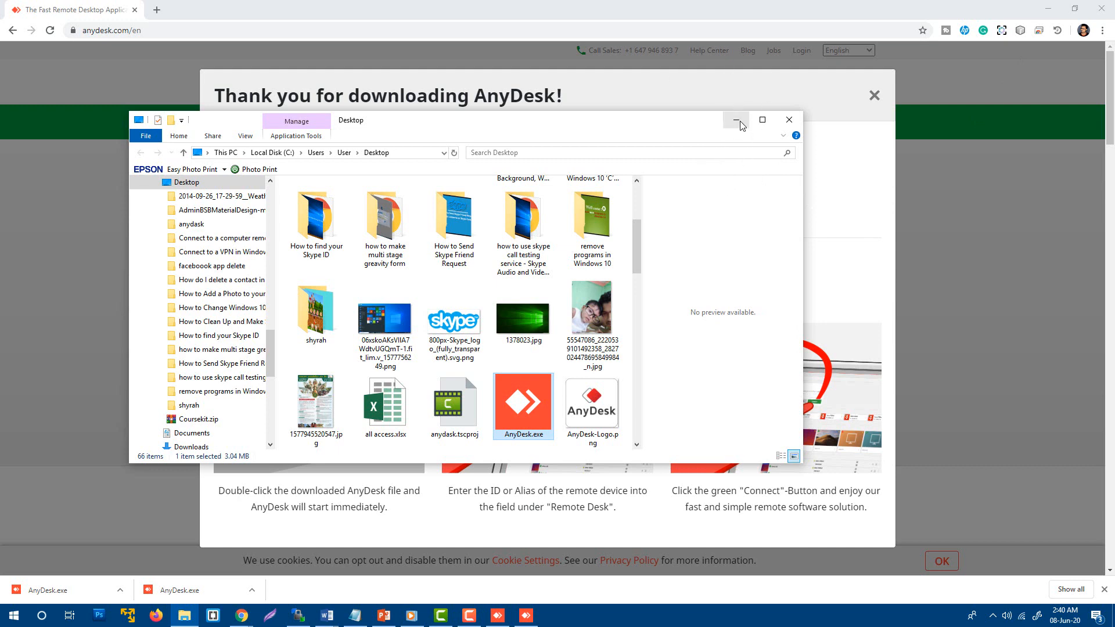
- Minimize File Explorer so the AnyDesk main window is in front again
click(735, 120)
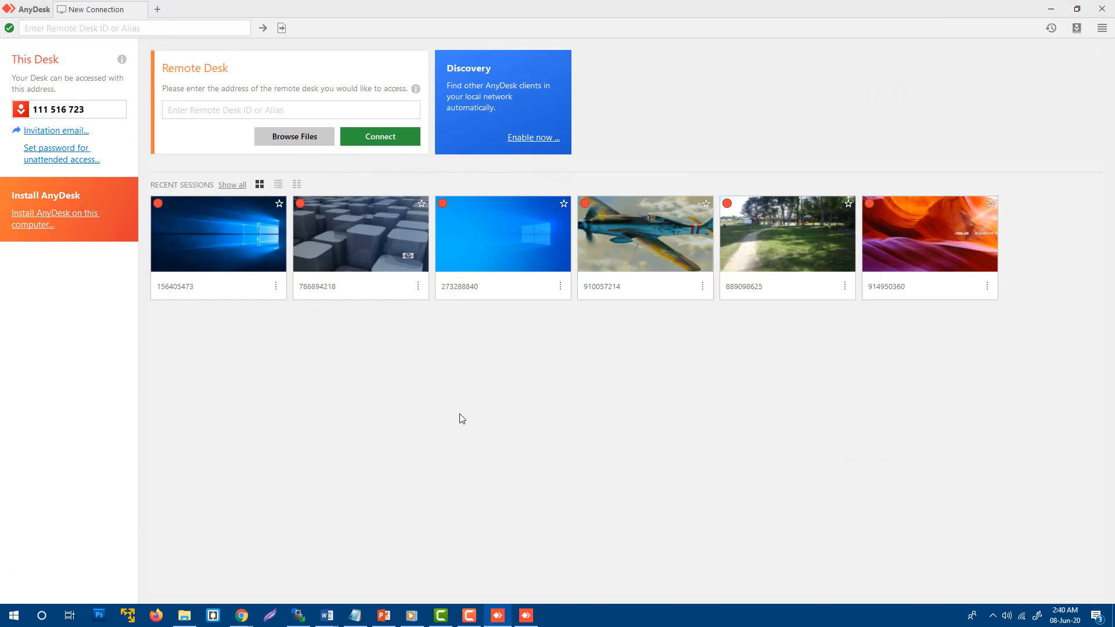
mouse_move(260, 76)
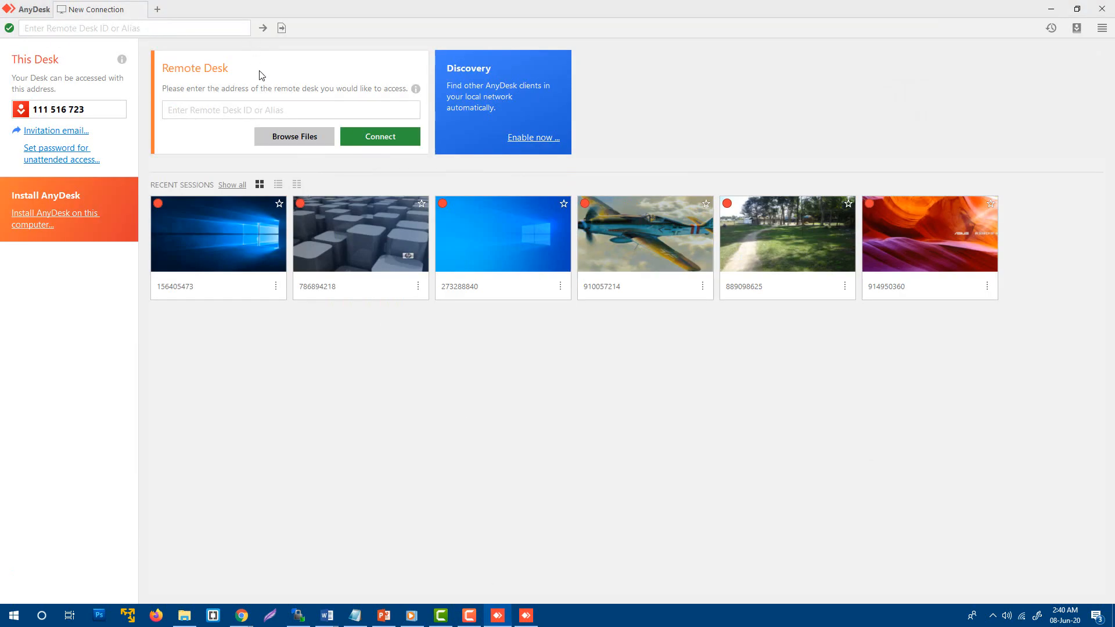
mouse_move(268, 116)
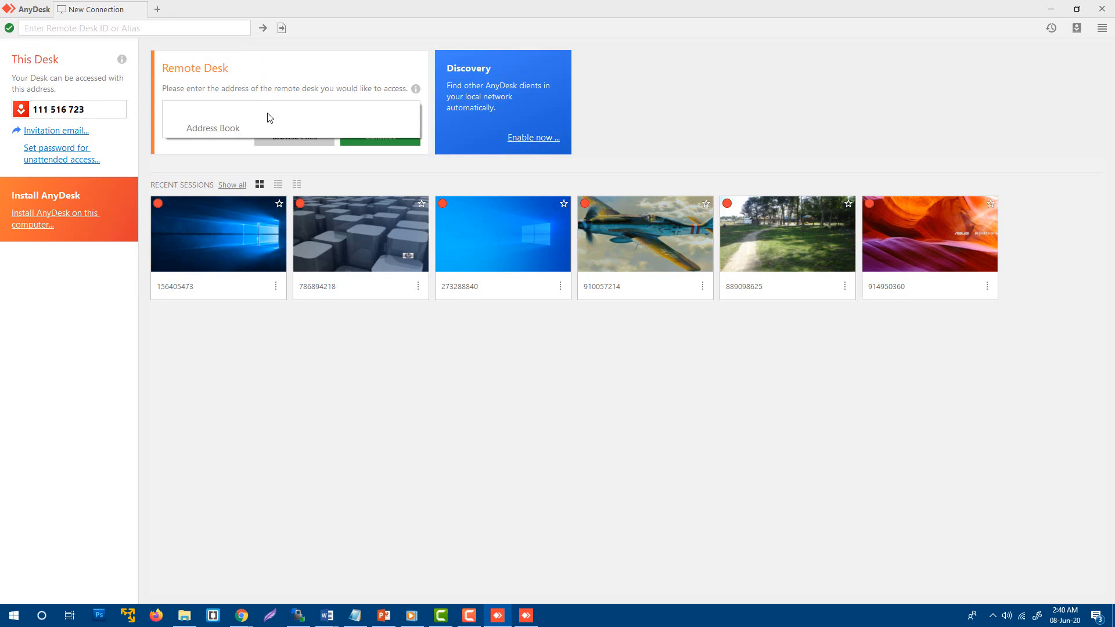
click(228, 110)
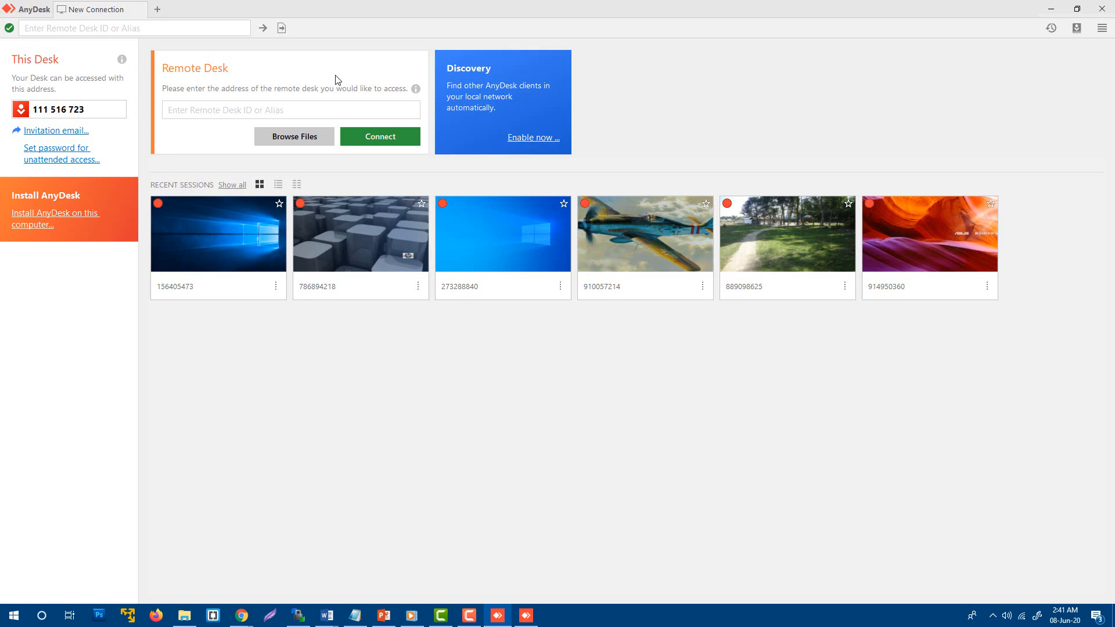
mouse_move(355, 367)
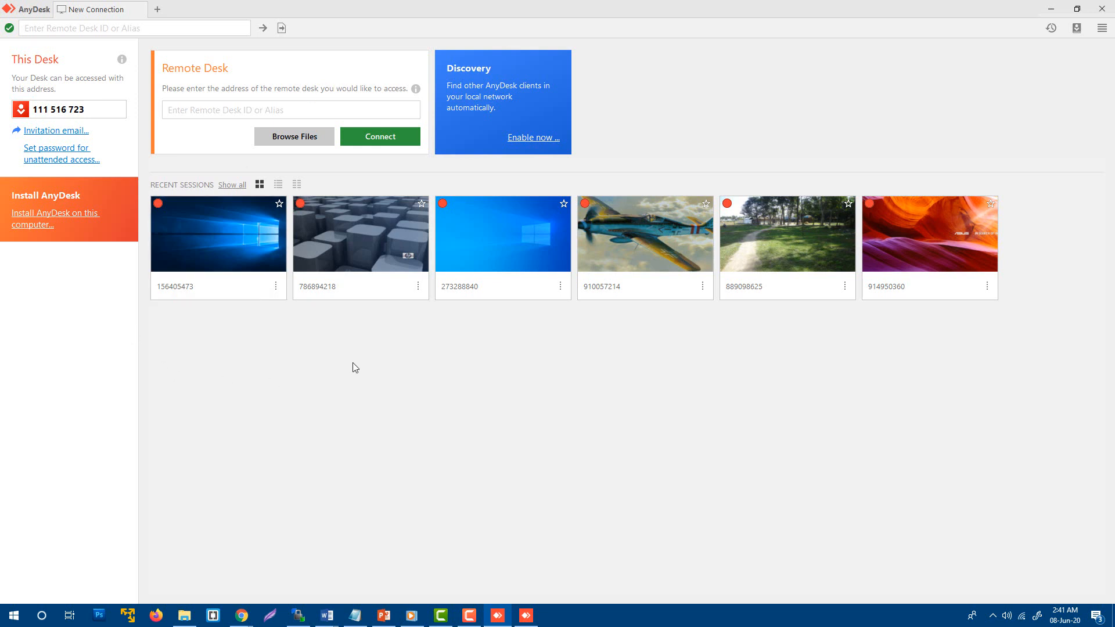
mouse_move(299, 170)
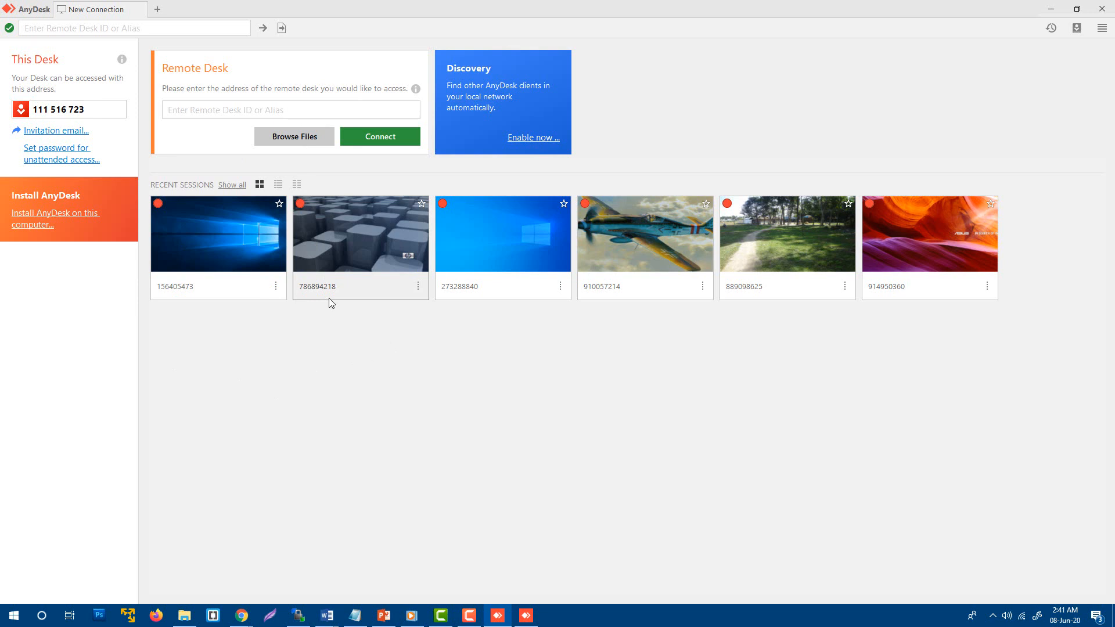
mouse_move(388, 267)
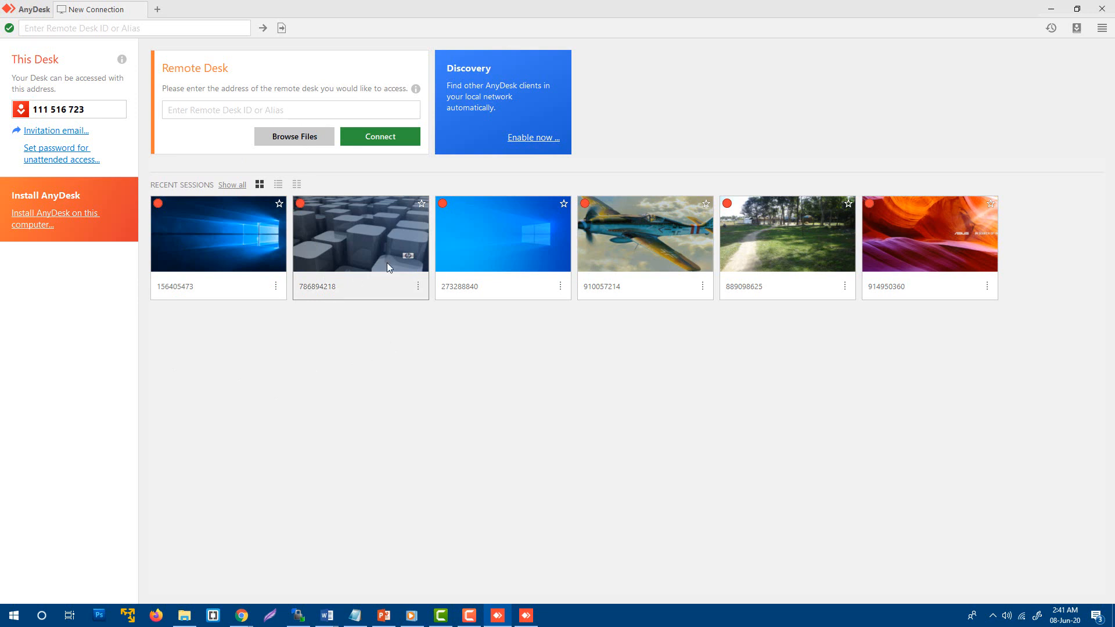